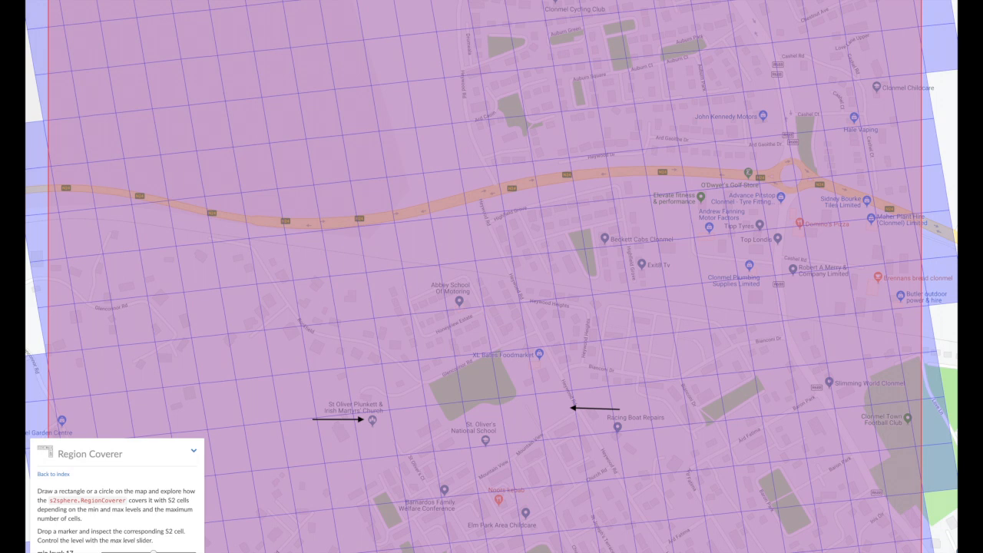
Confirm the portal location and attach existing photos of the church and its surroundings
left_click_drag(299, 96, 630, 426)
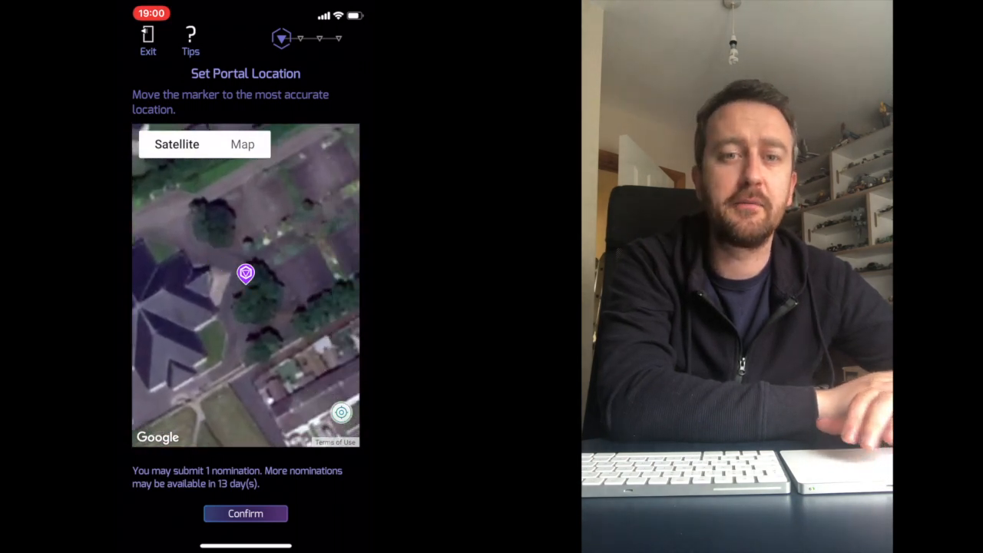
left_click(245, 513)
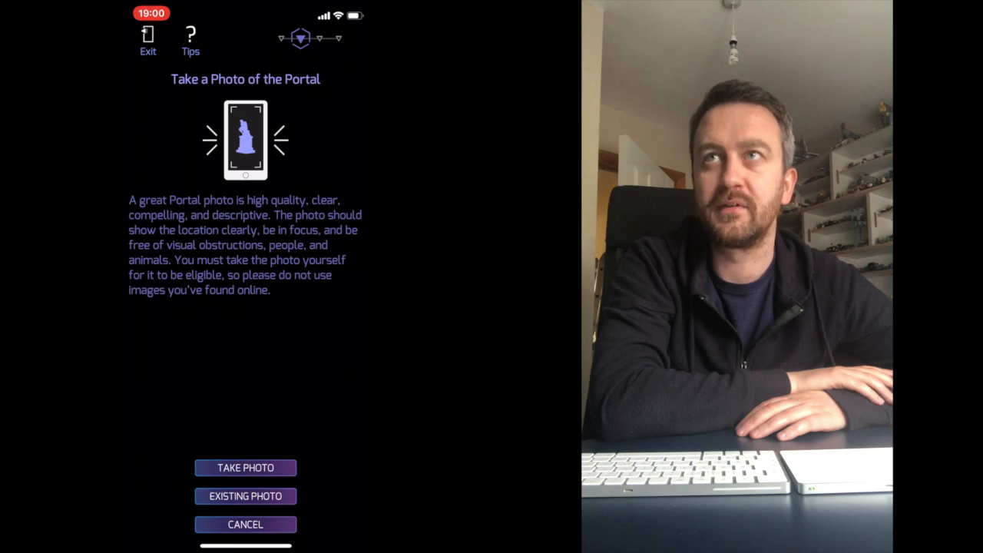
left_click(245, 495)
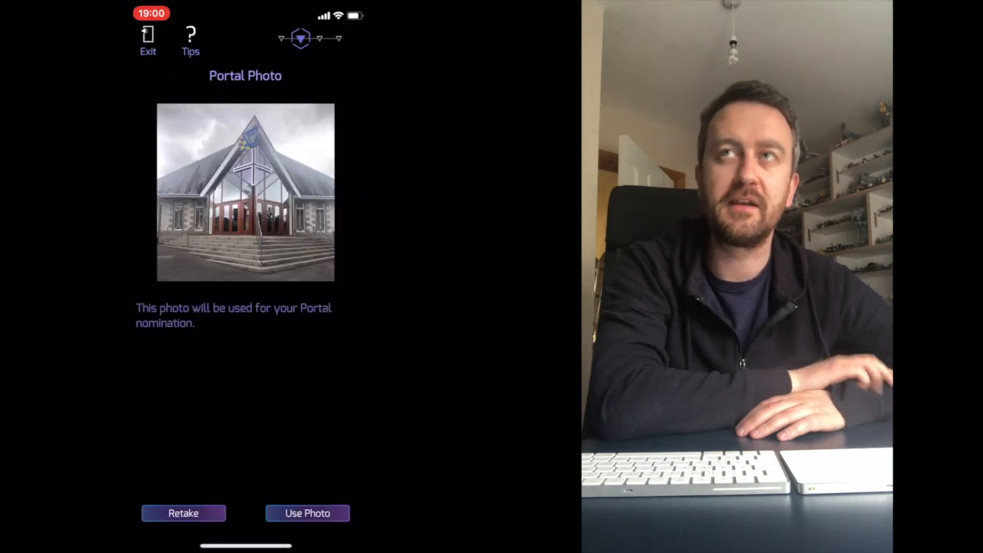
left_click(306, 513)
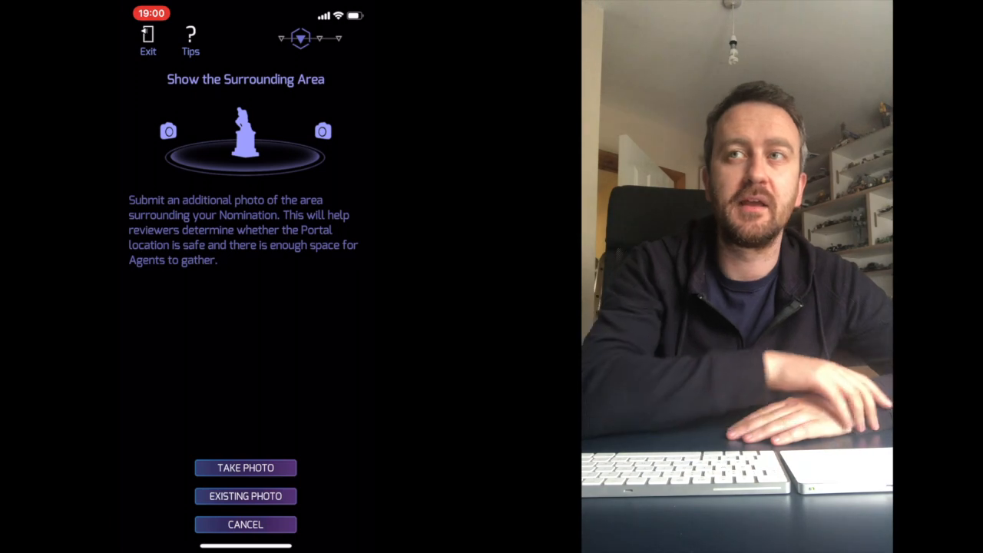
left_click(245, 496)
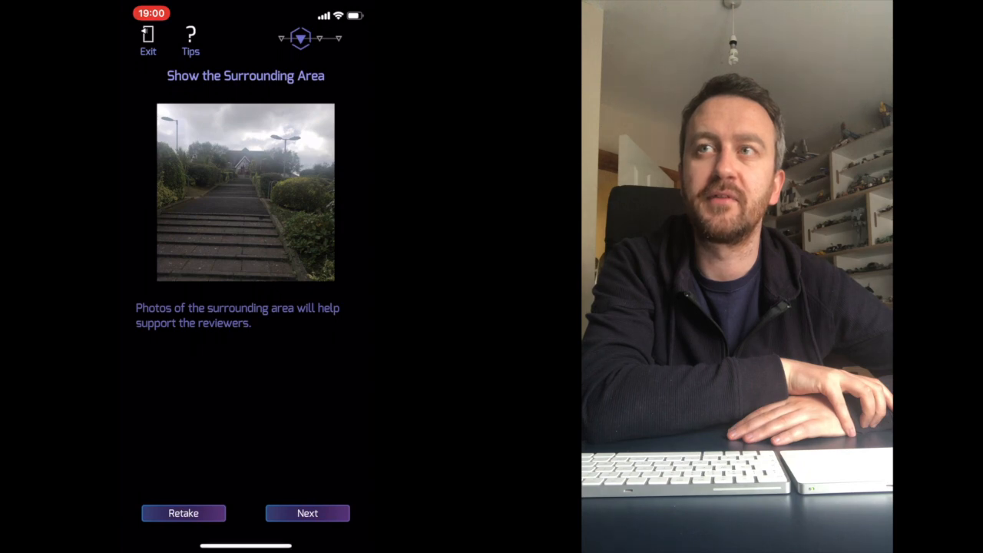
left_click(307, 513)
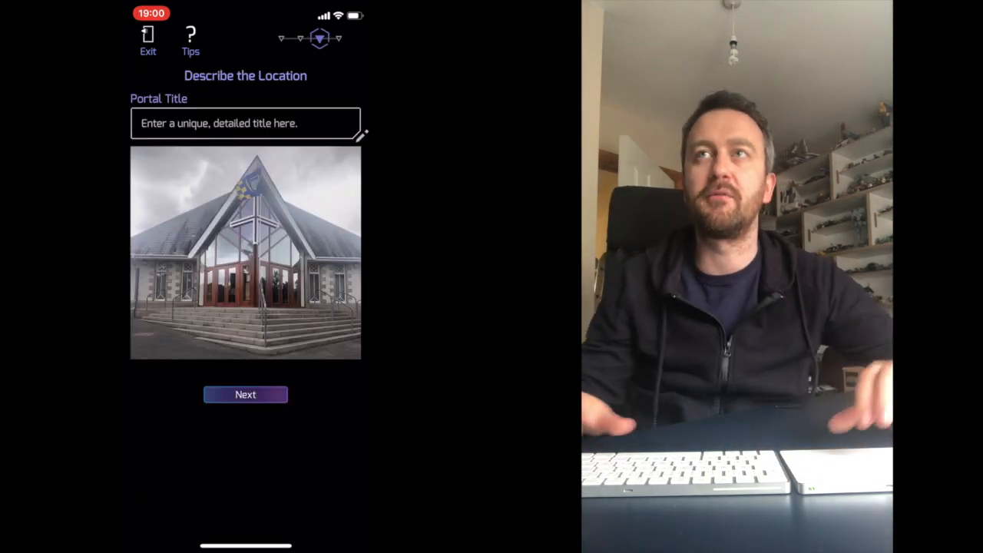
Enter 'St. Oliver's Church' as the portal title
left_click(245, 122)
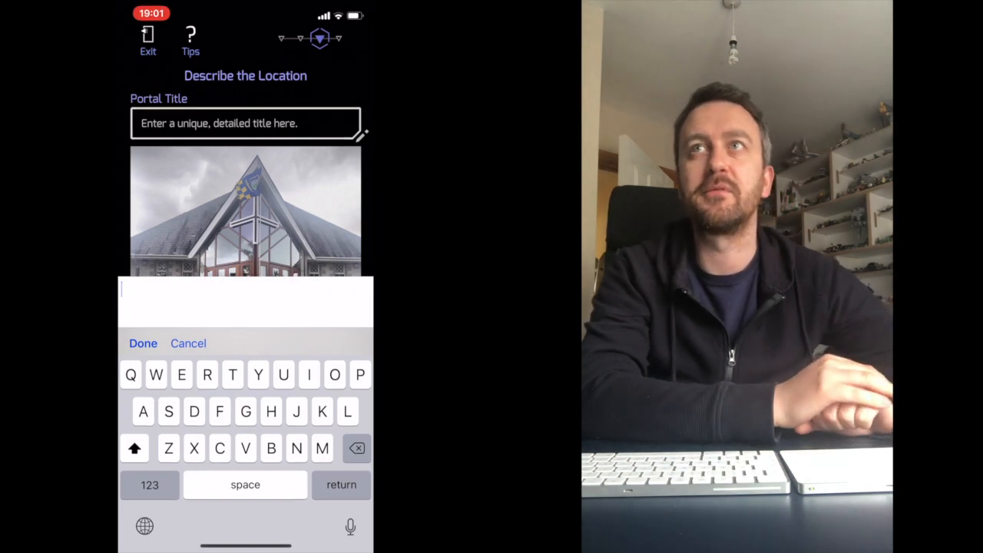
type("St. Oliver'")
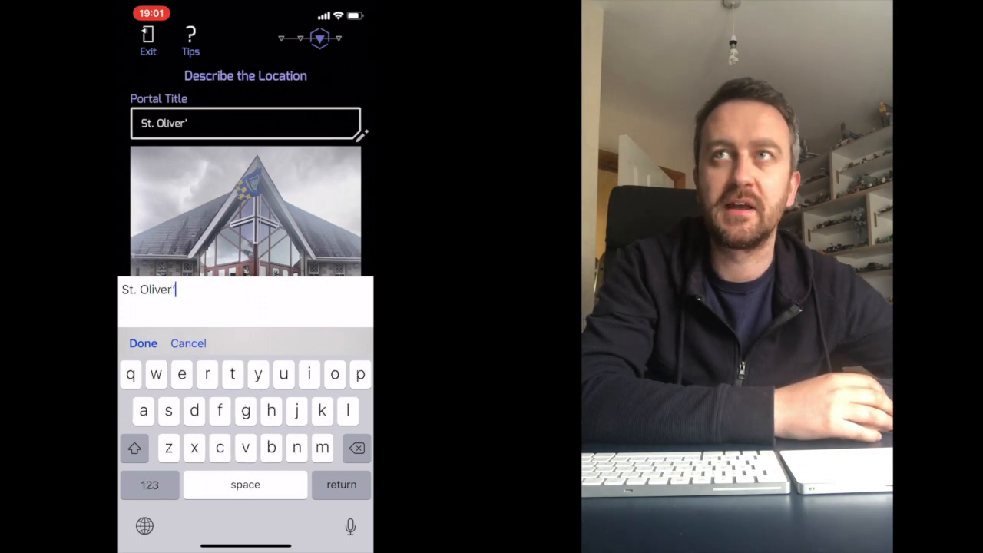
type("s Chu")
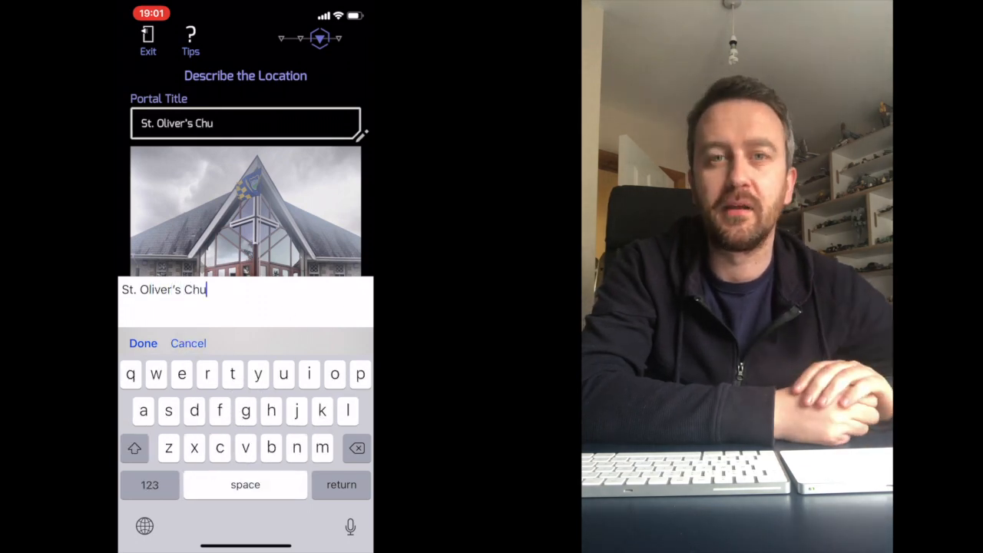
type("rch")
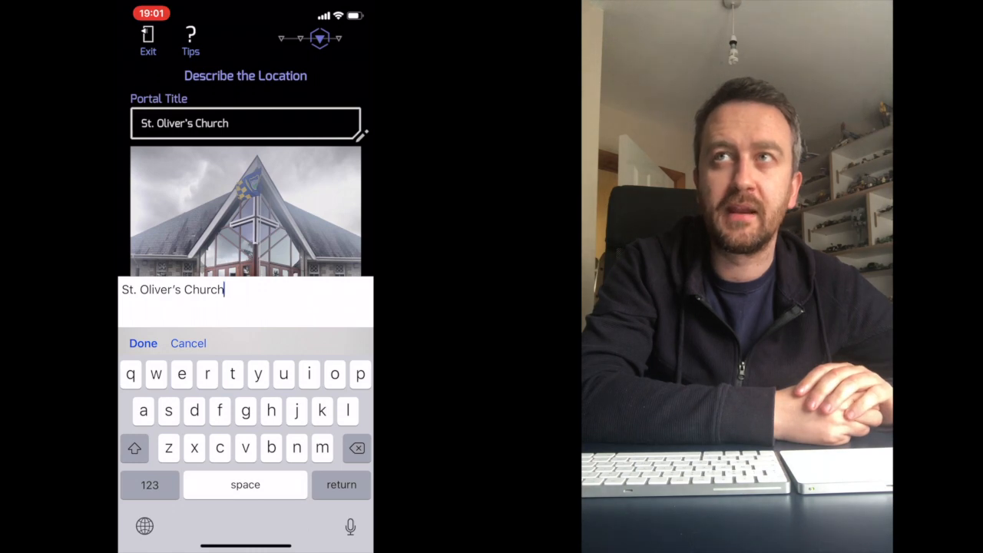
left_click(143, 343)
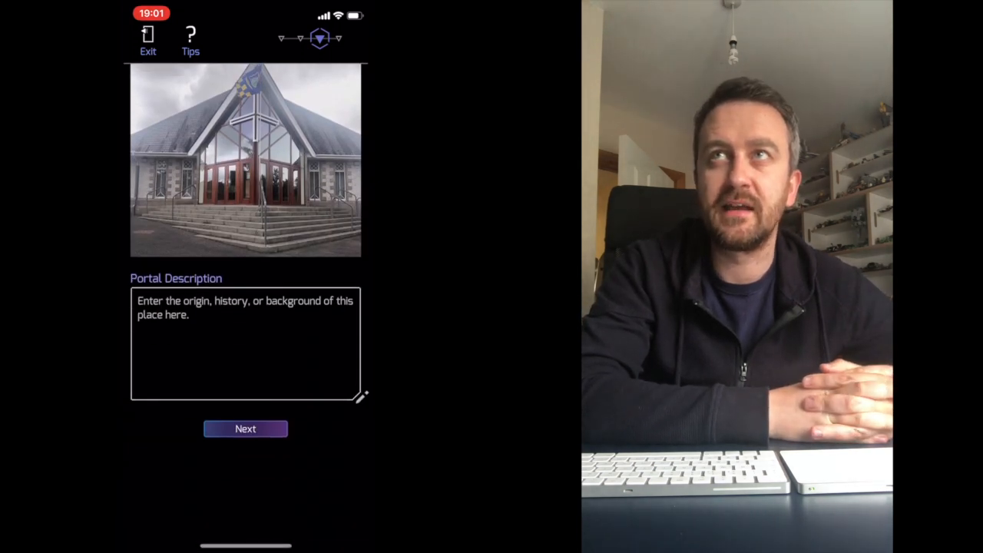
Write St. Oliver's Church history as the portal description and scroll to review it
left_click(245, 346)
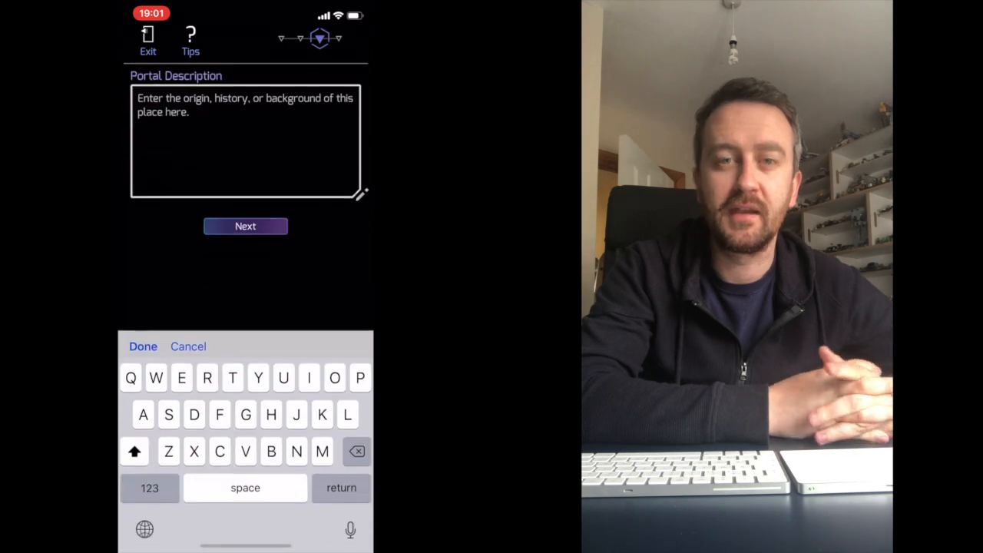
type("St.")
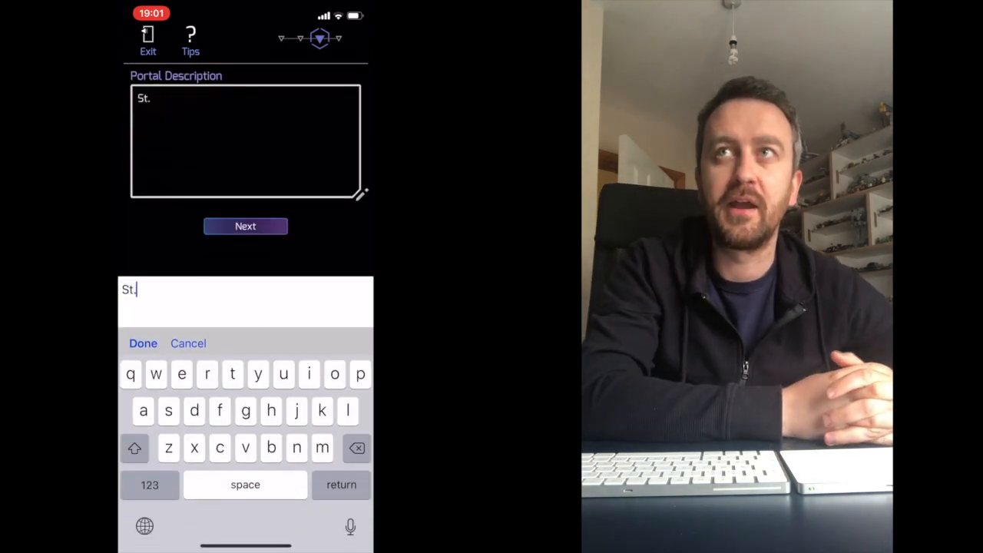
type("Olive")
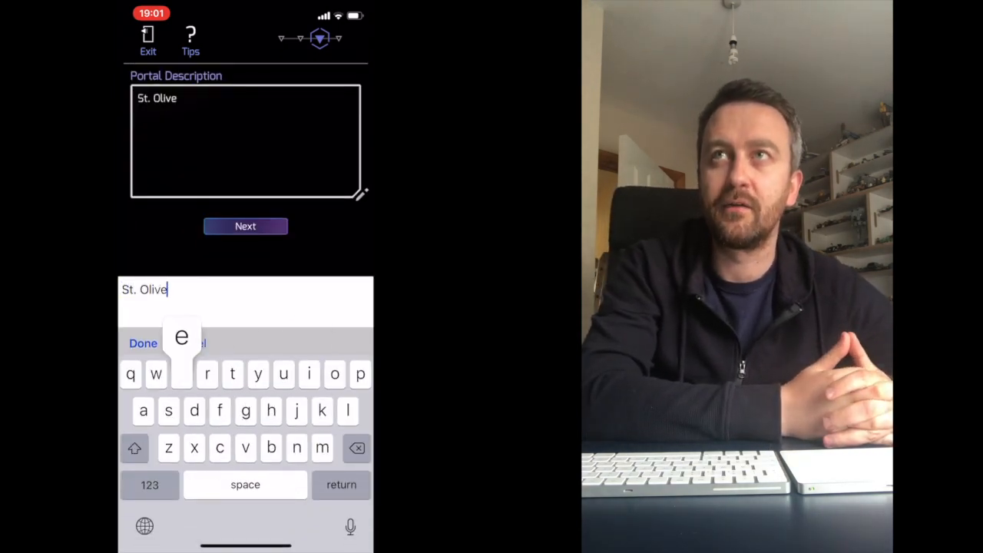
type("r's")
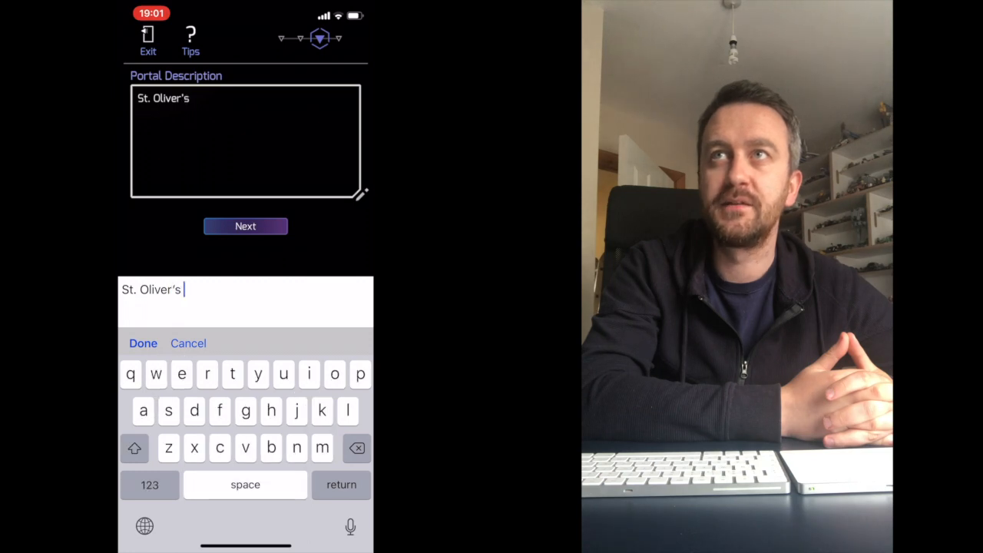
type("Church was built in 1996. The parish was formed in 1983, previously mass")
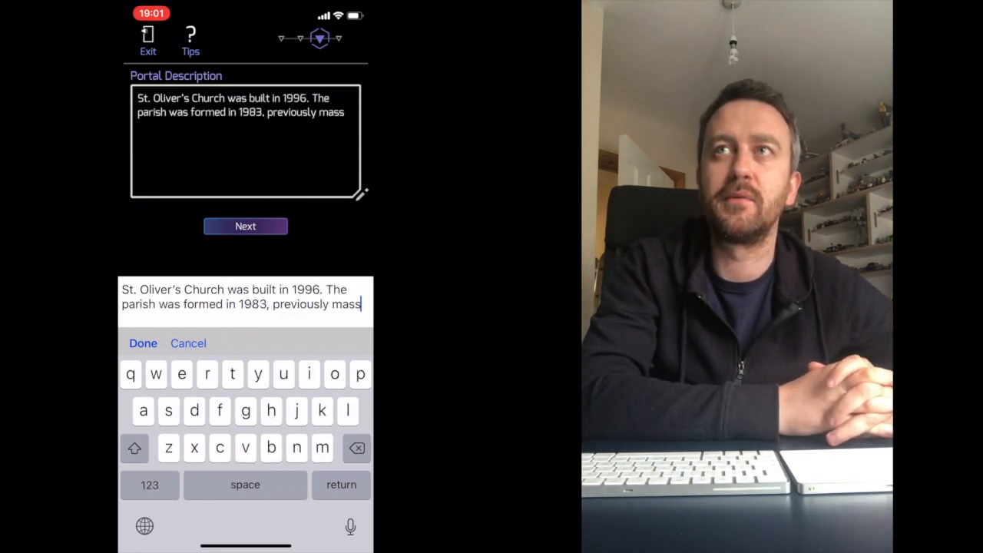
type("was celebrated in the nearby primary school before the church was built.")
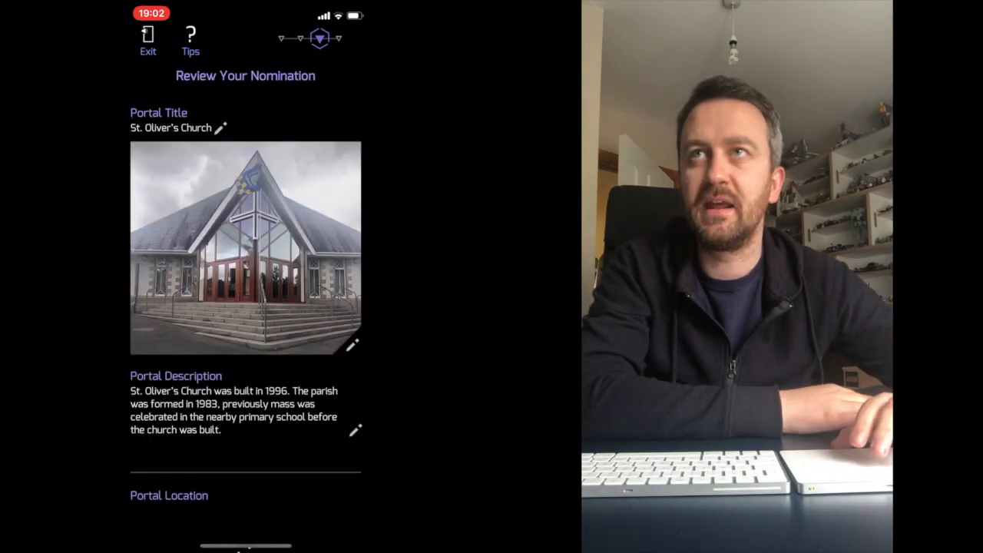
scroll("down", 3)
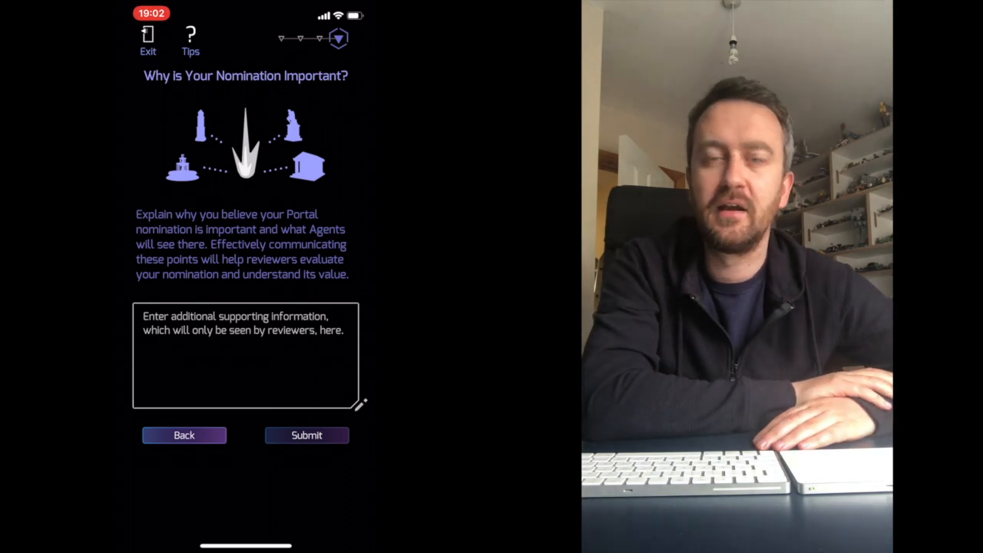
Enter the supporting reason about the very modern, symmetrical church and submit the nomination
type("A very modern church")
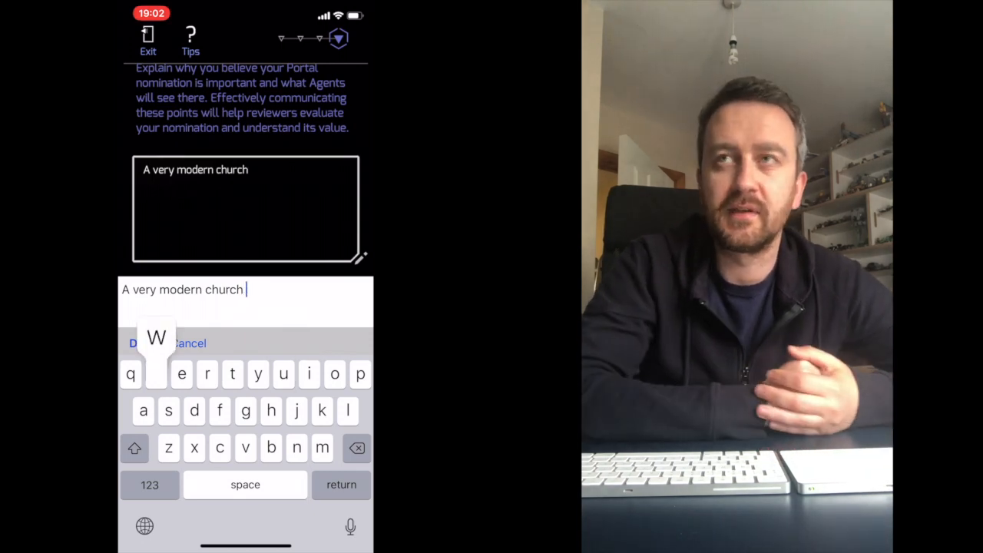
type("with a s")
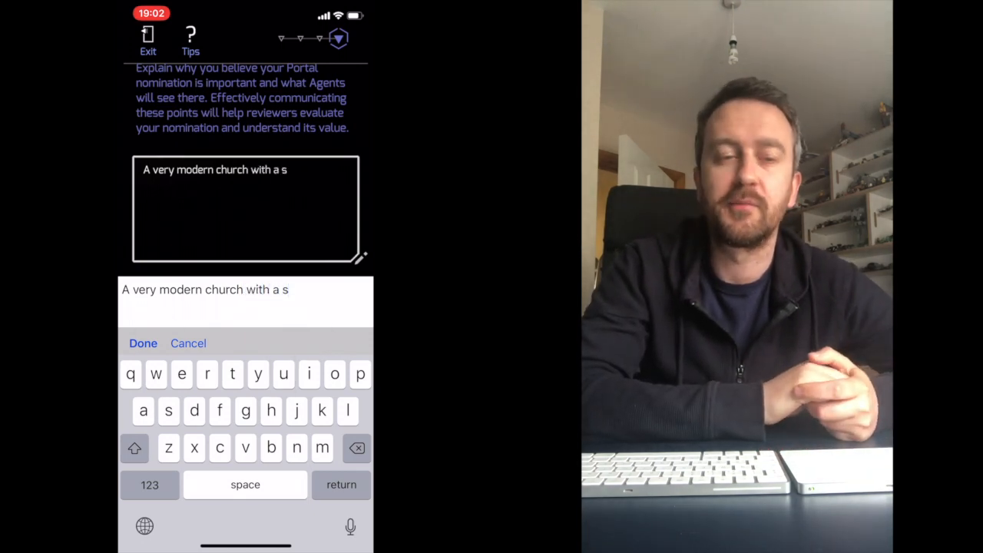
type("ymmetrical")
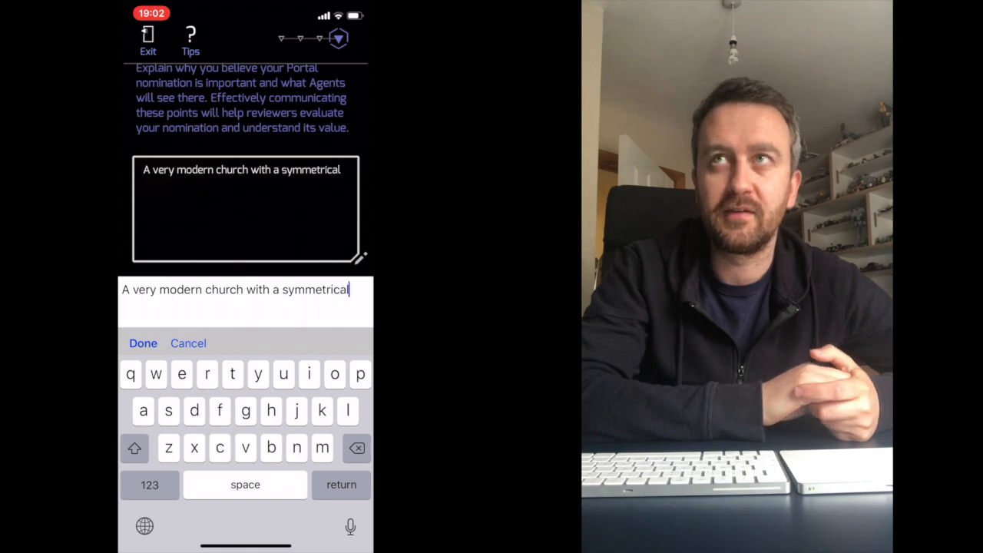
type("structu")
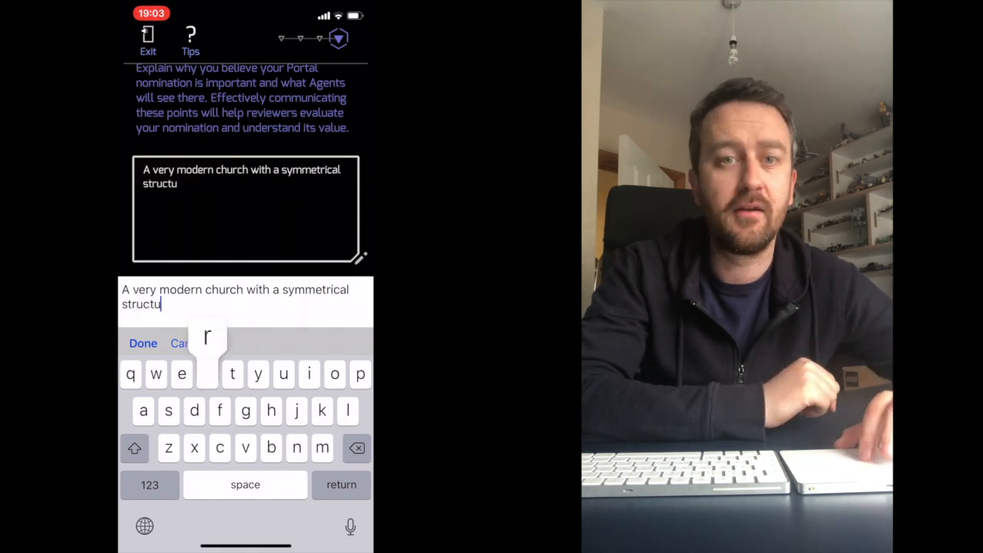
type("re and a bea")
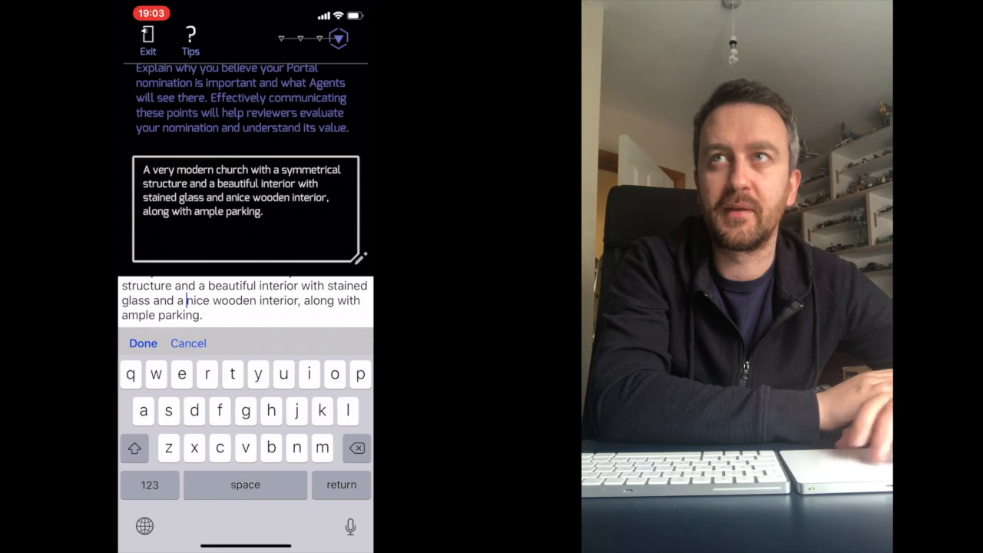
left_click(143, 344)
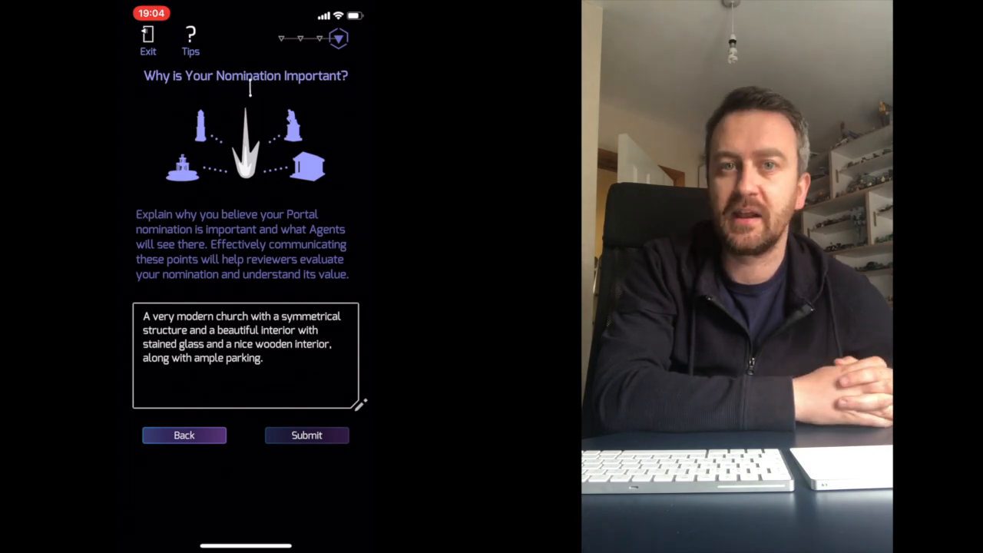
left_click(306, 435)
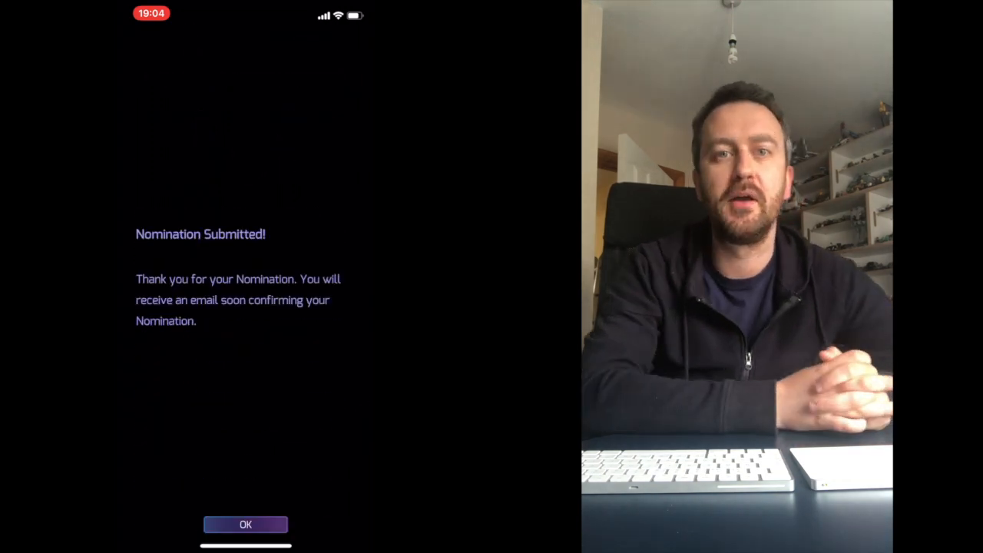
Dismiss the submission confirmation and check Nominations, which reports the limit reached
left_click(246, 523)
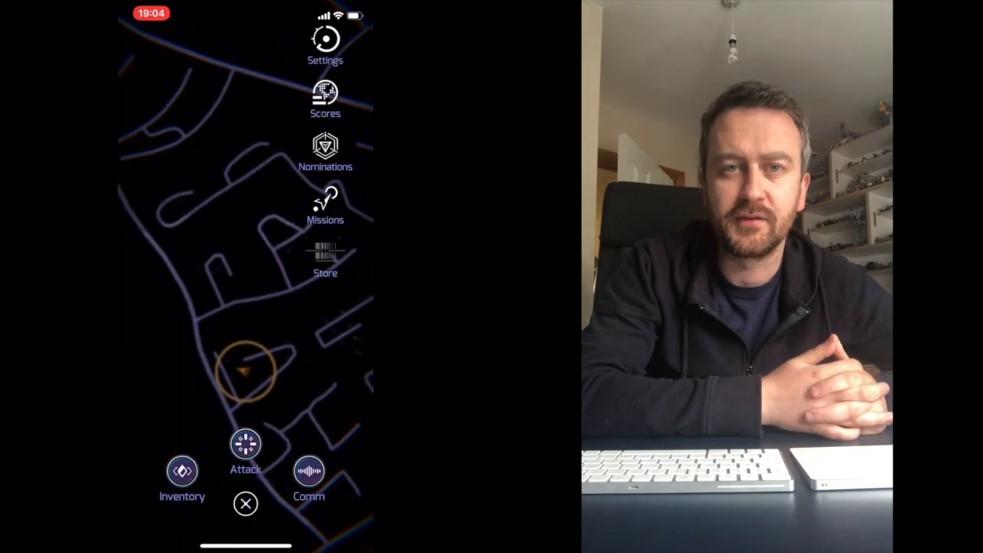
left_click(325, 149)
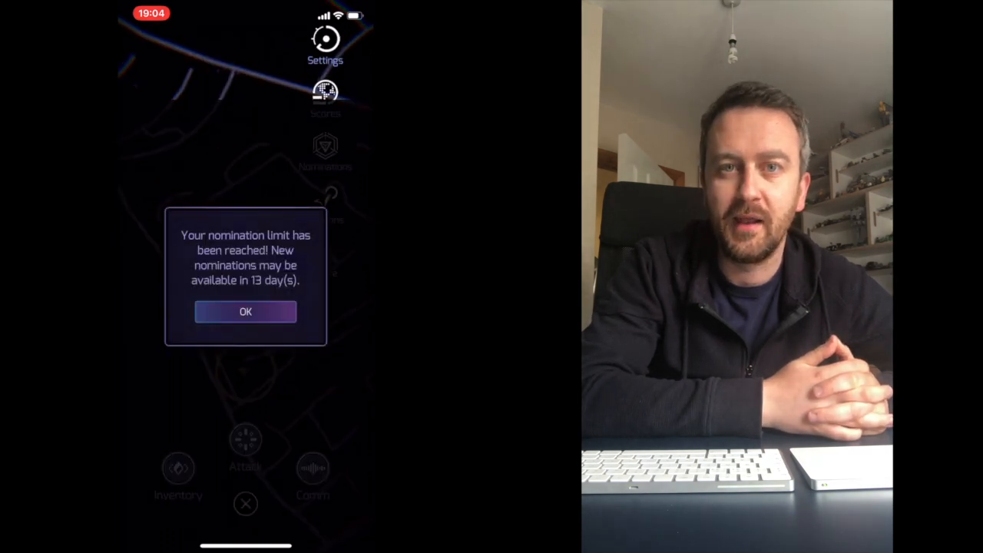